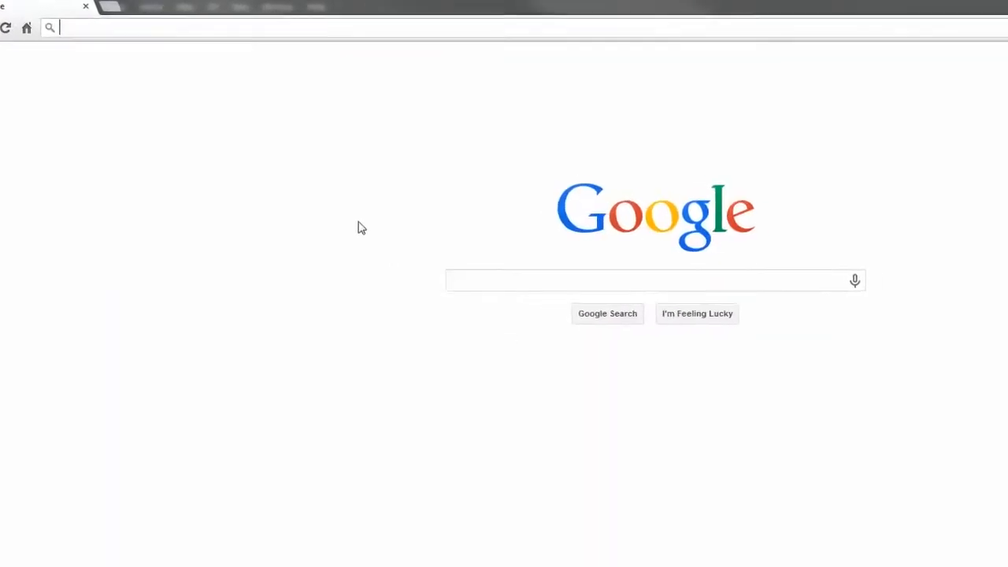
Go to the Everbridge member site for the City of Midland Citizen Alert.
text(ww)
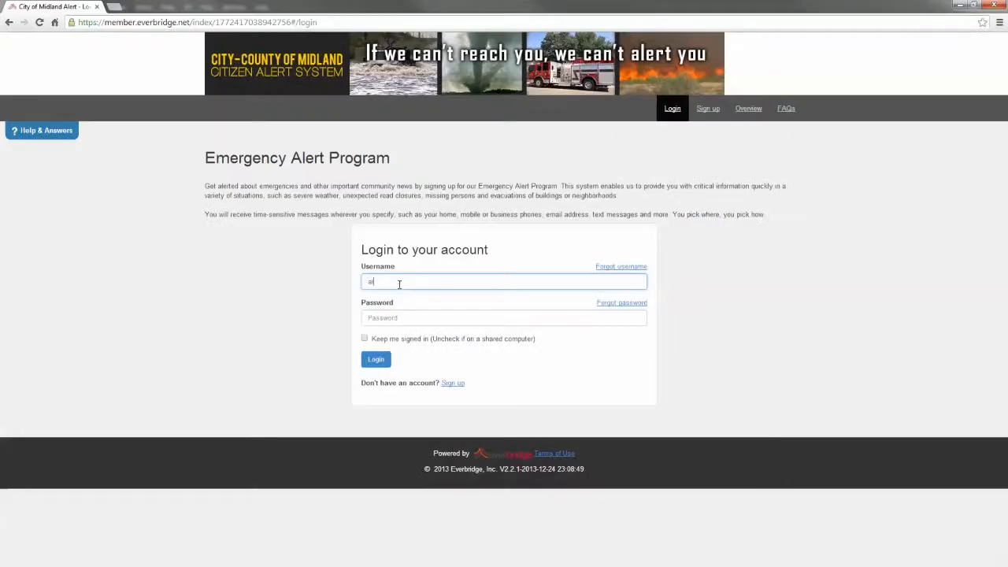
Log in to the Citizen Alert account and view its profile and saved locations.
click(376, 359)
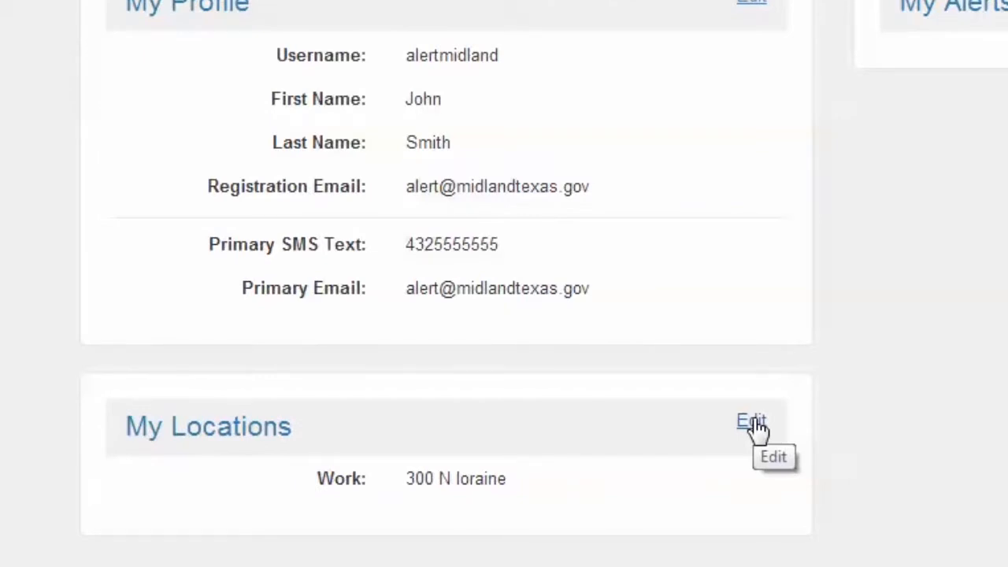
Edit My Locations and start a new location below the Work address.
click(749, 421)
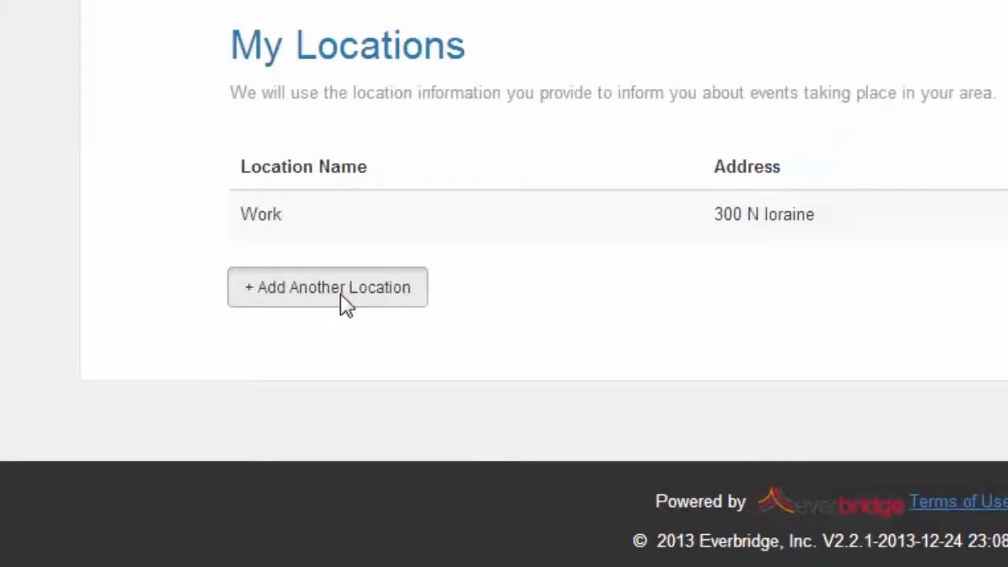
click(328, 287)
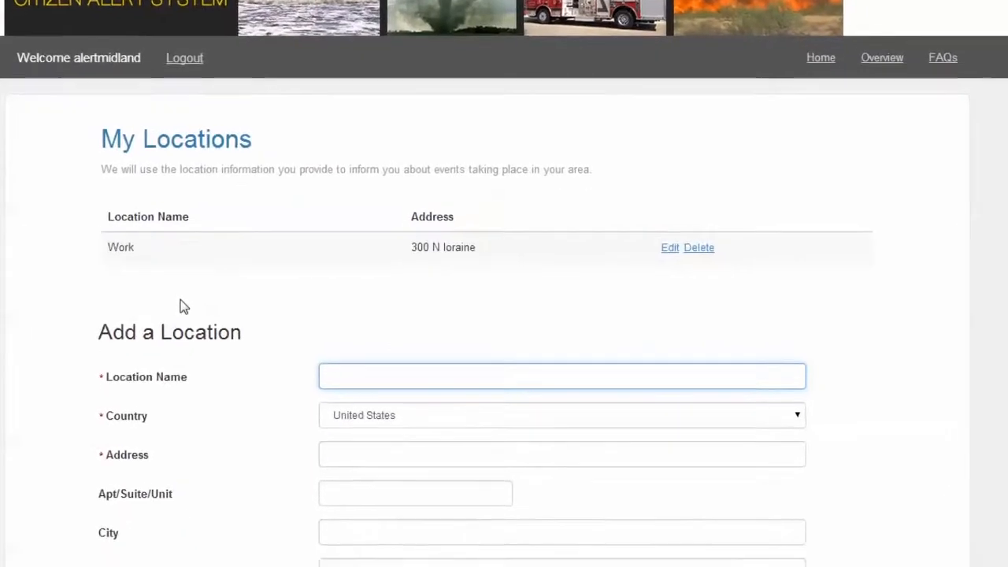
Enter 'Moms house', Main st, Midland, Texas and verify the address.
text(Moms)
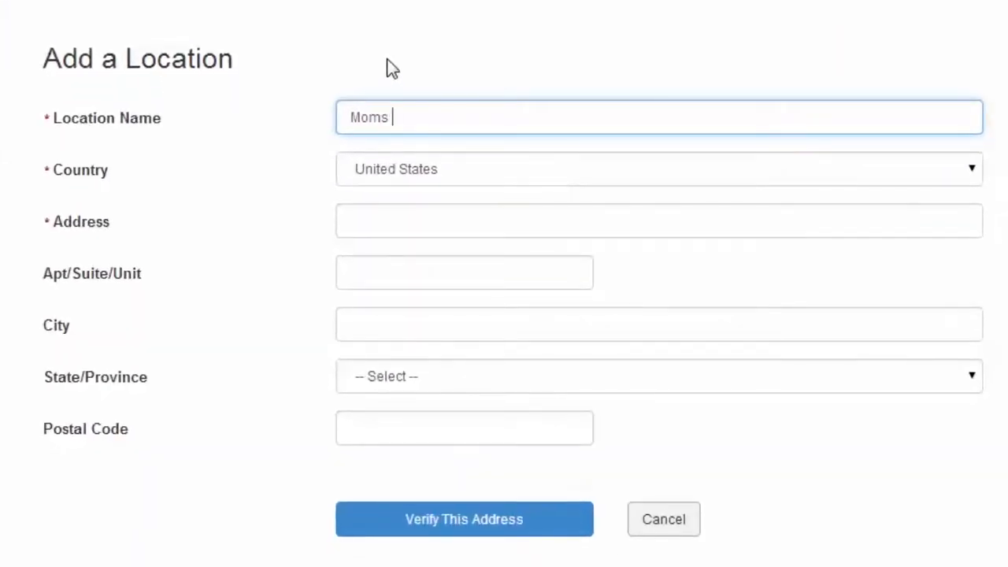
text(house)
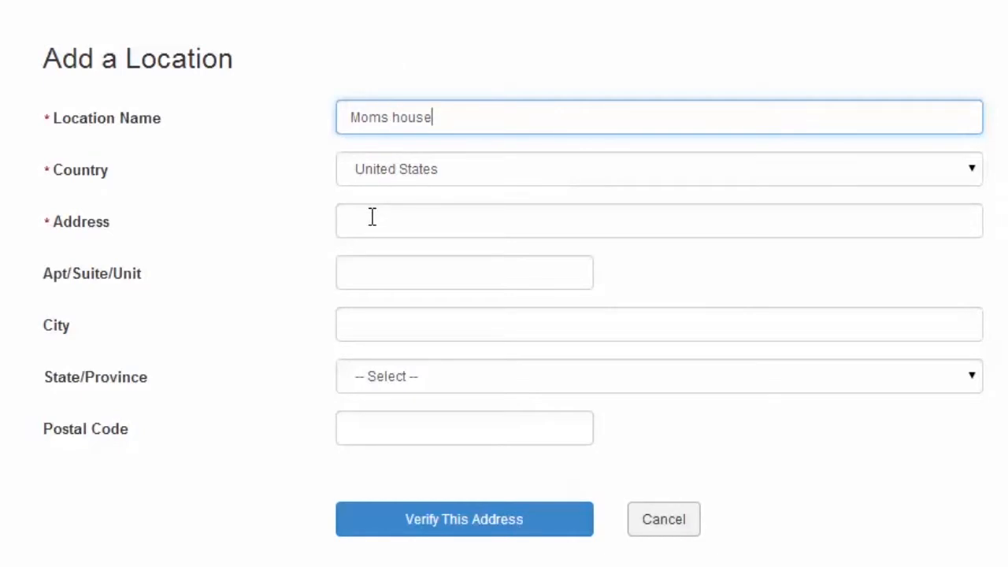
text(Main)
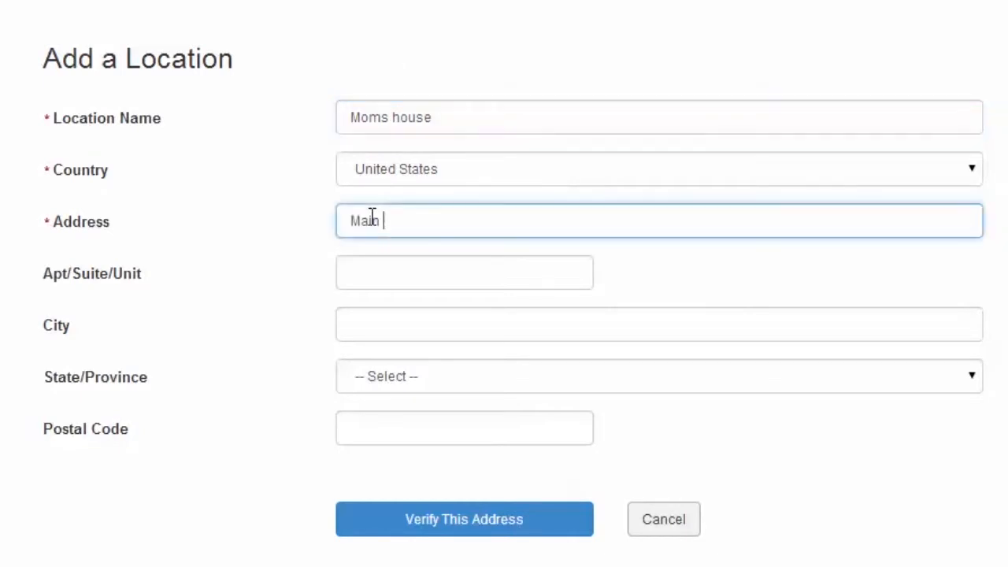
text(Midland)
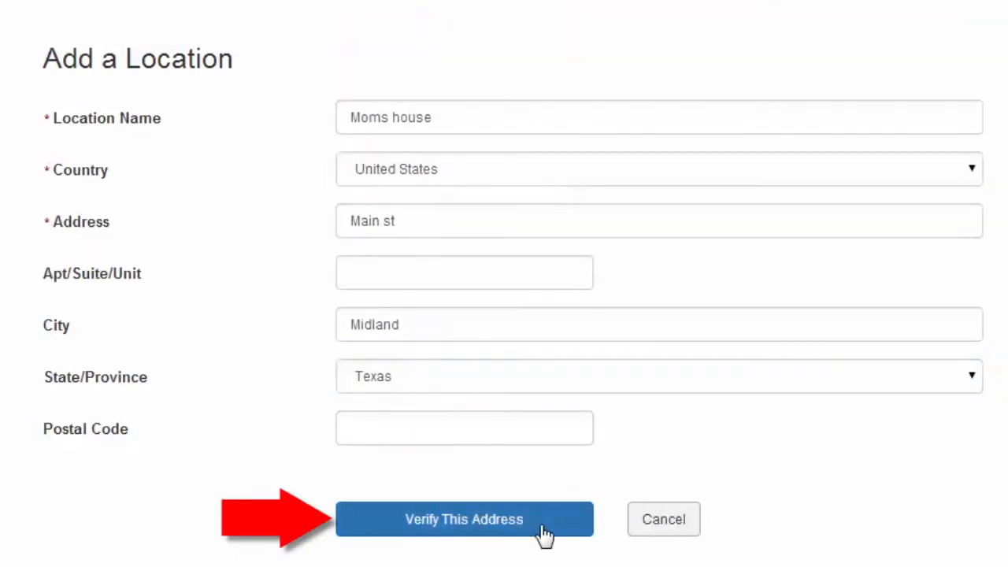
click(464, 519)
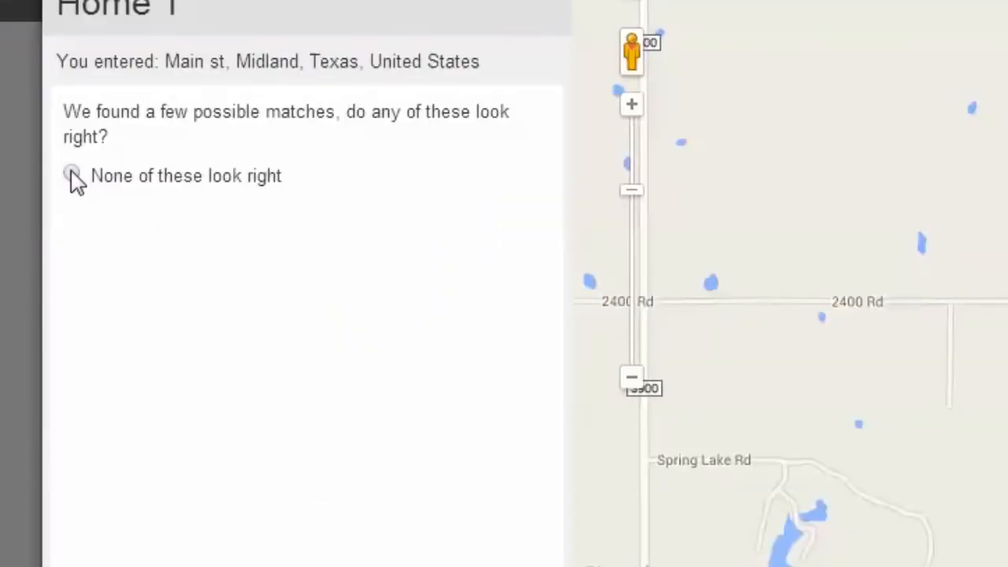
Reject the suggested matches and drag the pin just northeast of Windwood Park.
click(71, 173)
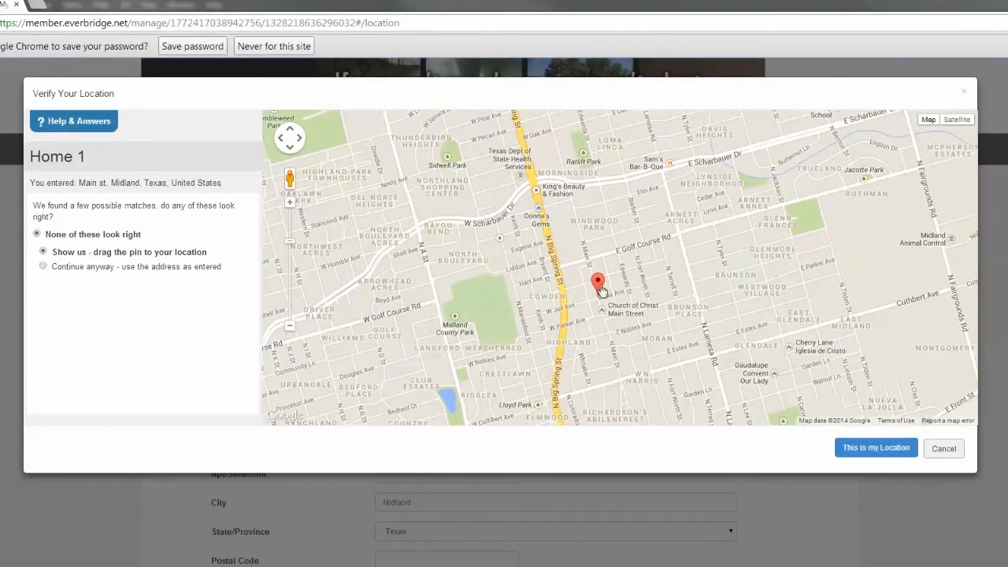
drag(599, 284, 598, 197)
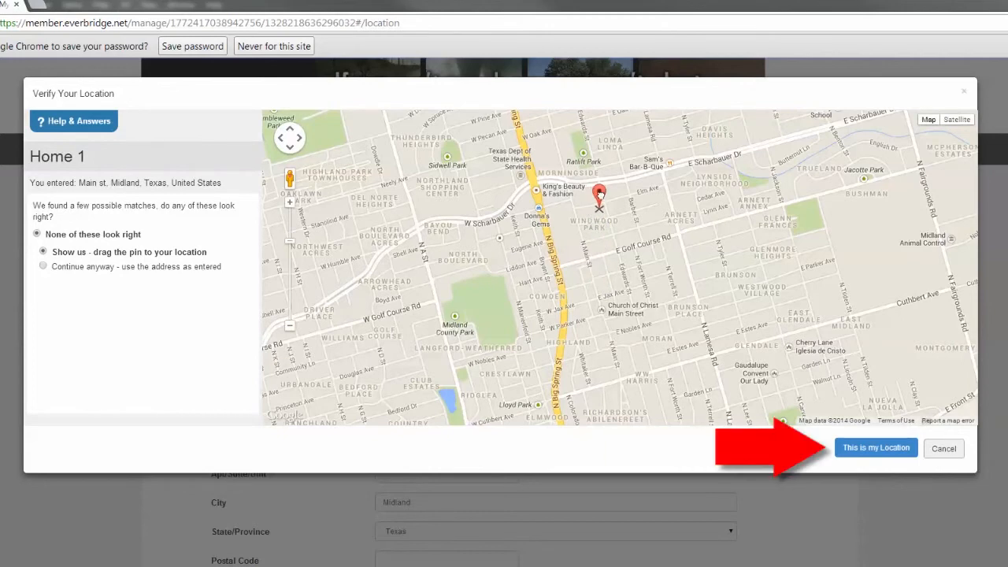
drag(598, 195, 634, 195)
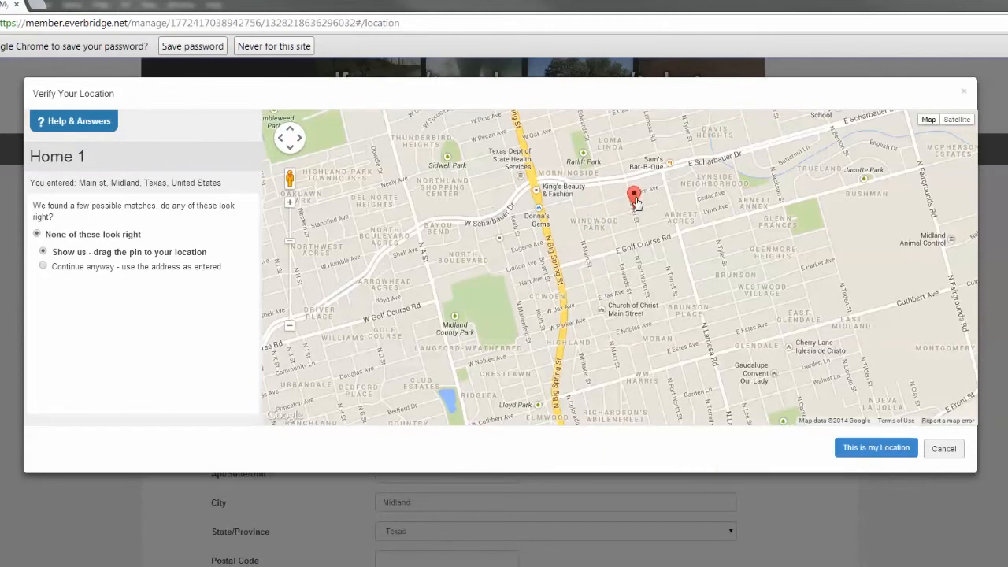